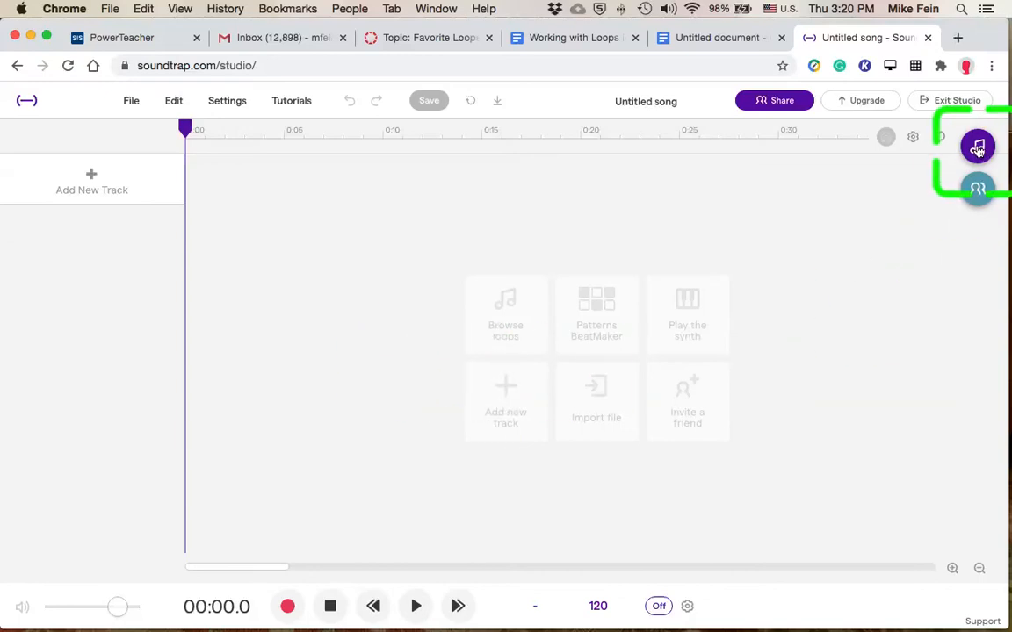
Open the loop browser from the studio's right side to list Guitar loops
{"action": "left_click", "coordinate": [978, 147]}
{"action": "type", "text": "Guitar"}
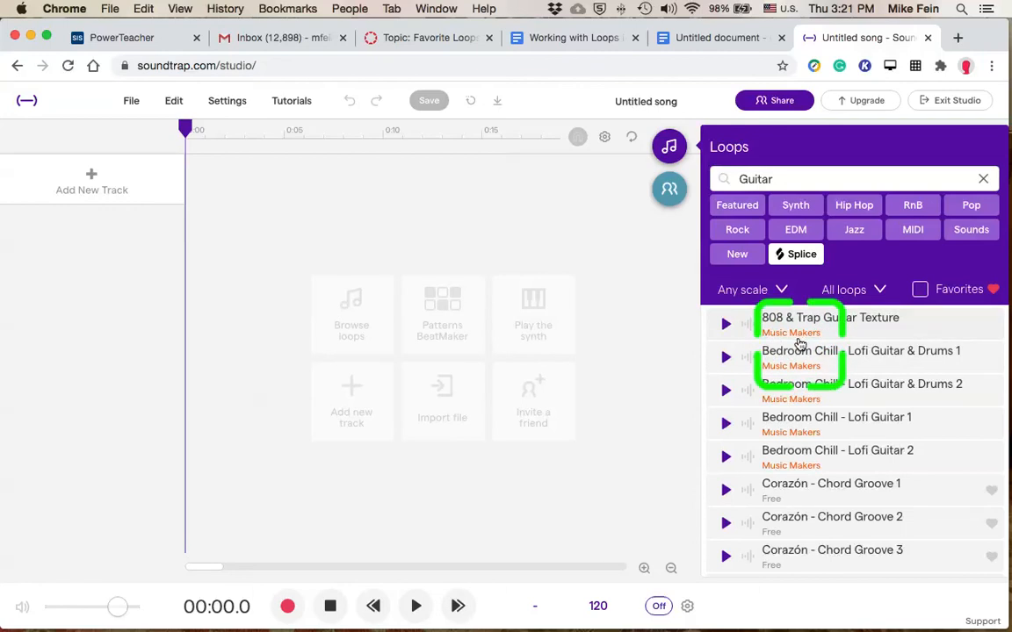
Favorite Flag - Guitar Loop 1 from the guitar results, then clear the Guitar search
{"action": "scroll", "scroll_direction": "down", "scroll_amount": 3}
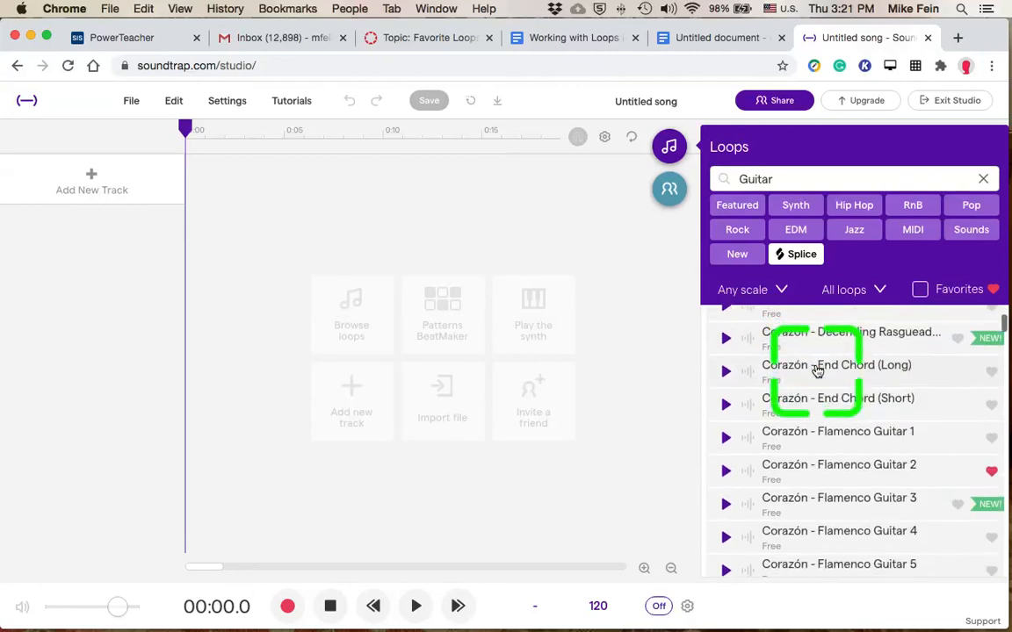
{"action": "scroll", "scroll_direction": "down", "scroll_amount": 3}
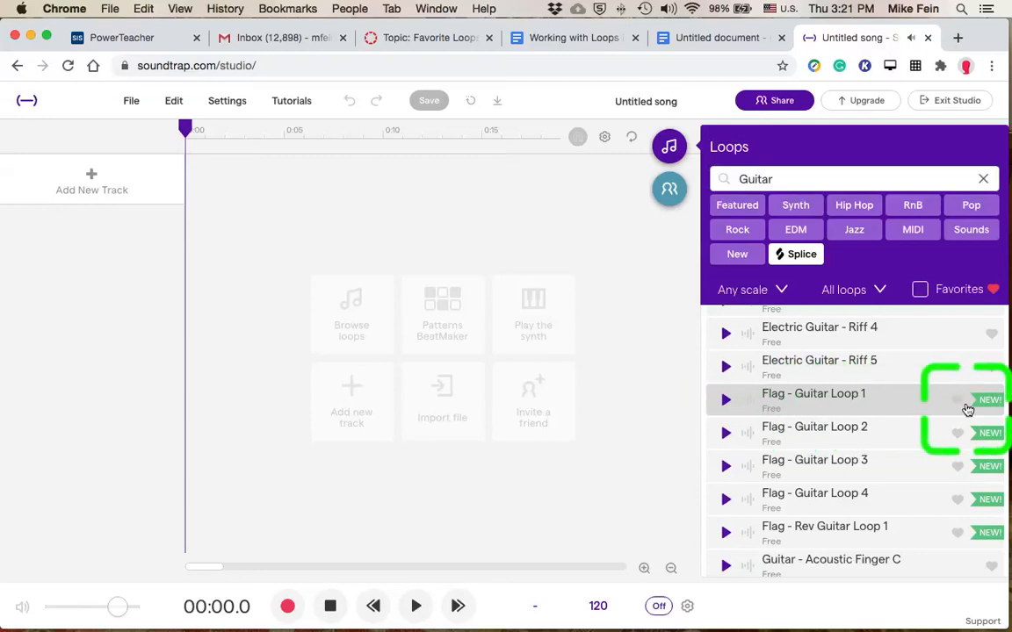
{"action": "left_click", "coordinate": [958, 400]}
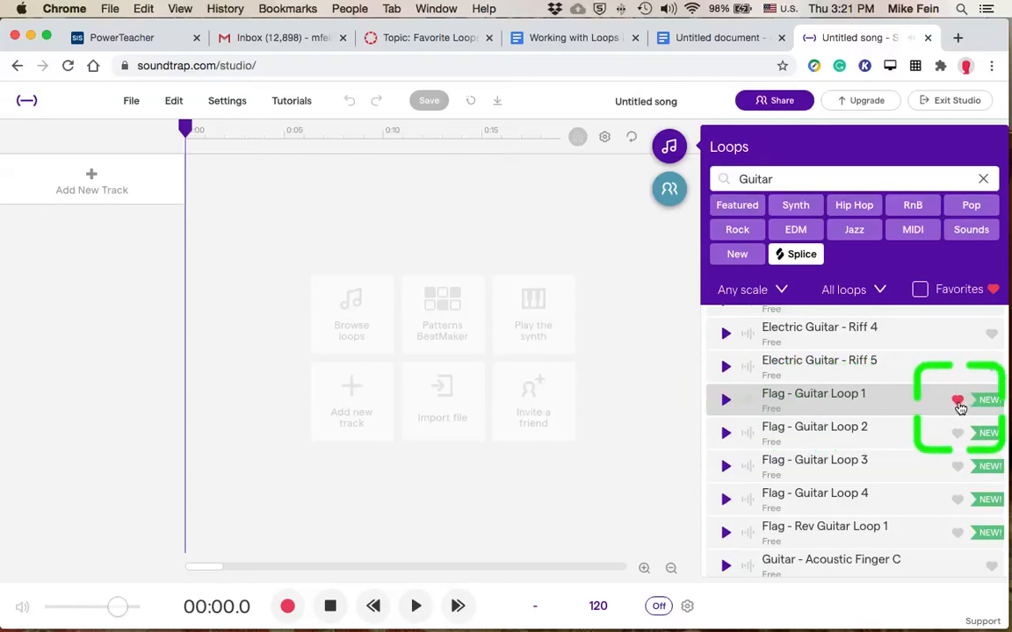
{"action": "left_click", "coordinate": [957, 401]}
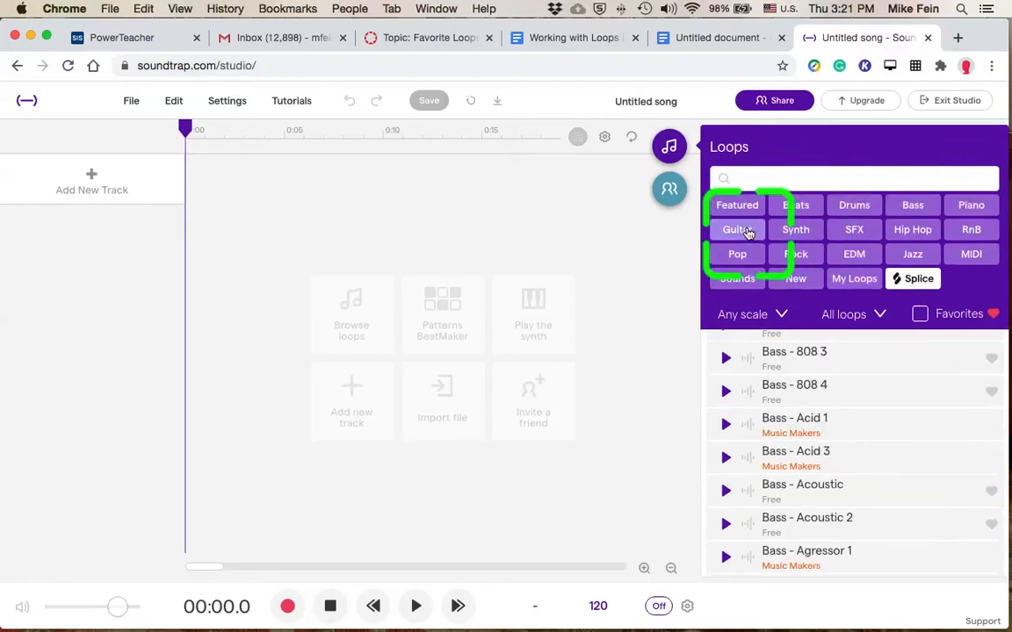
{"action": "left_click", "coordinate": [737, 229]}
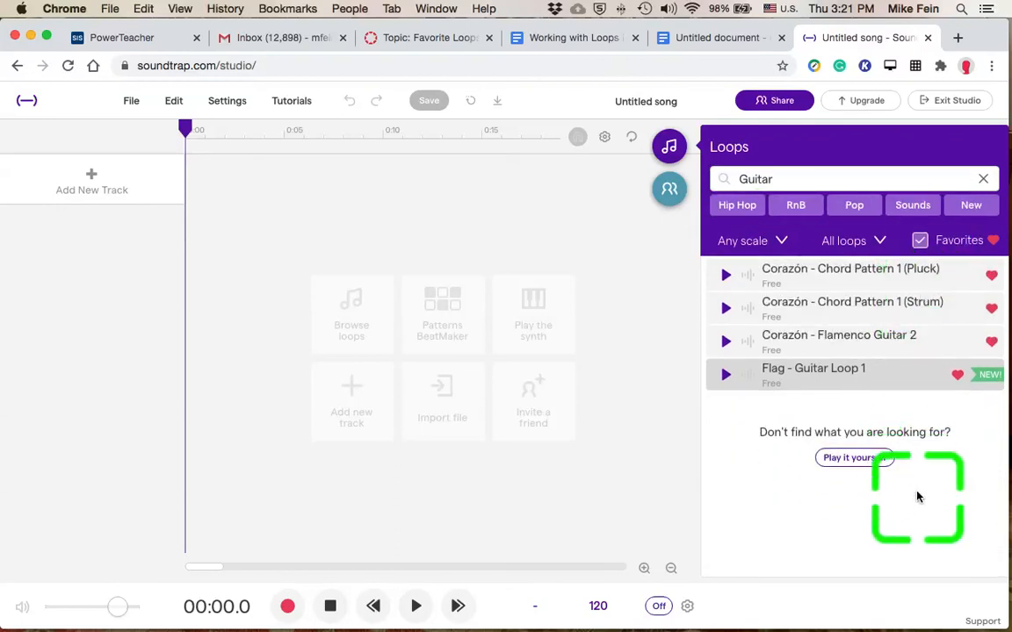
{"action": "mouse_move", "coordinate": [938, 494]}
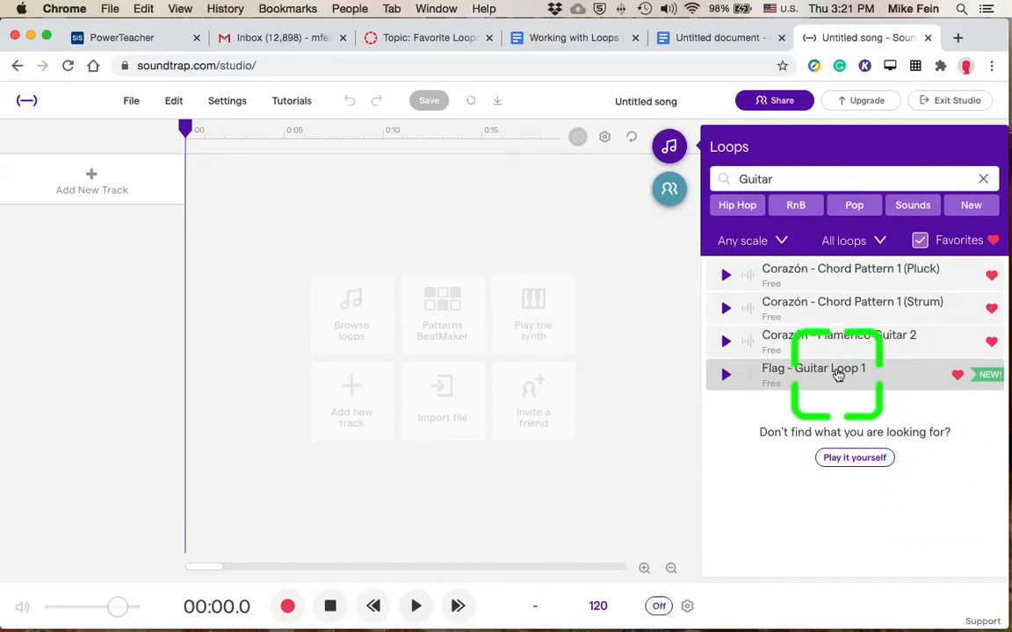
{"action": "left_click", "coordinate": [983, 179]}
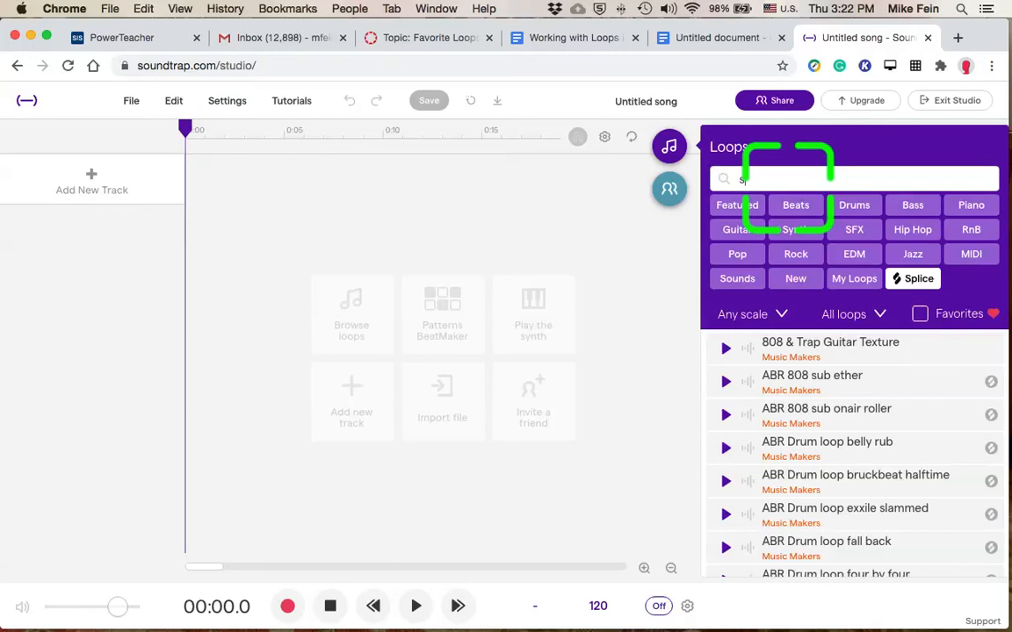
{"action": "type", "text": "saxophone"}
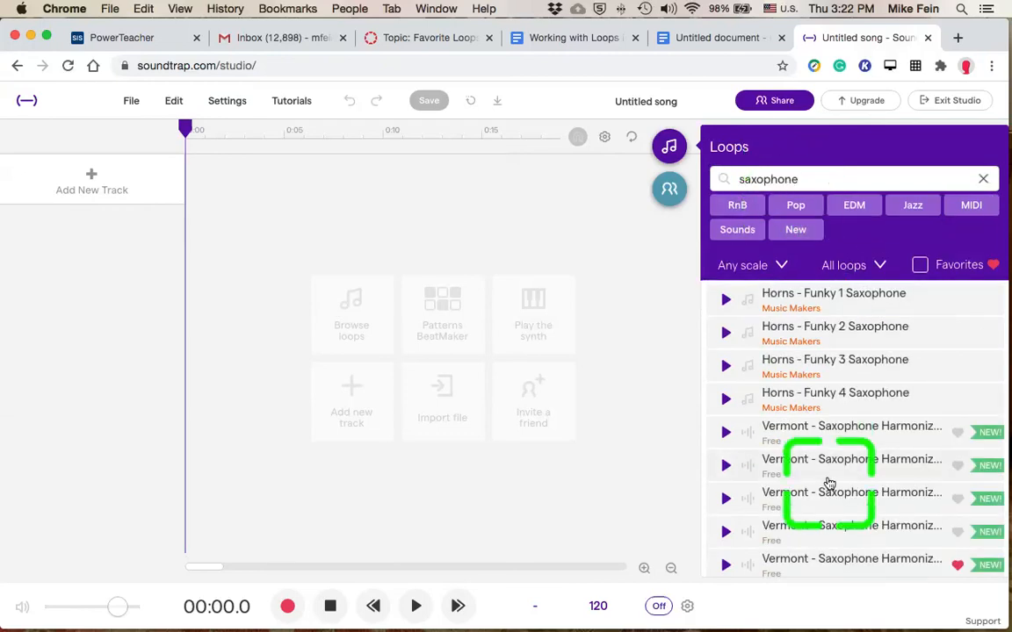
{"action": "scroll", "scroll_direction": "down", "scroll_amount": 3}
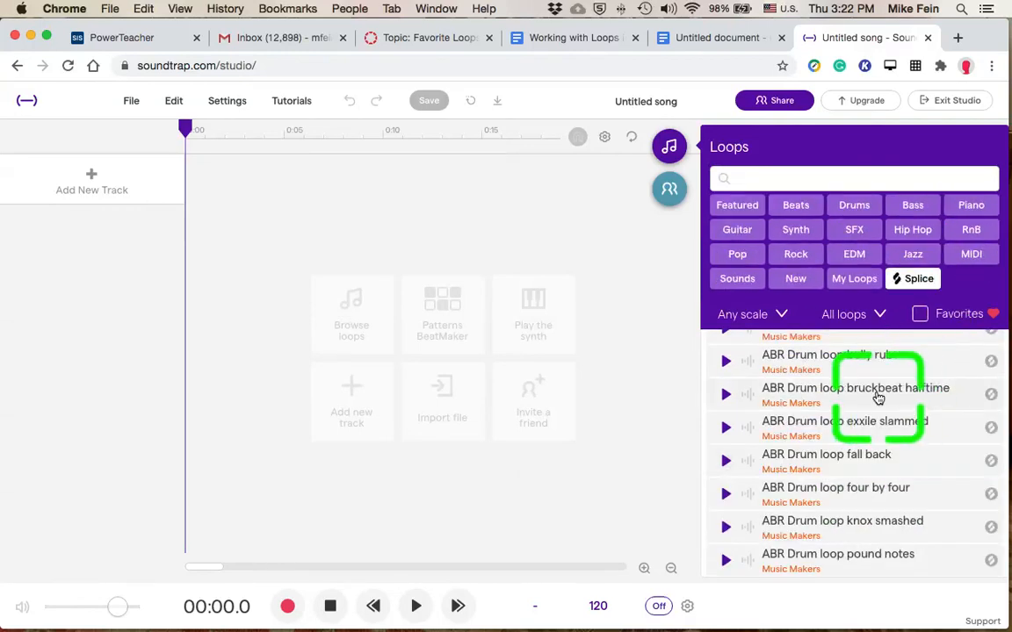
Browse the Guitar loop category and tick Favorites to show the four hearted guitar loops
{"action": "scroll", "scroll_direction": "down", "scroll_amount": 3}
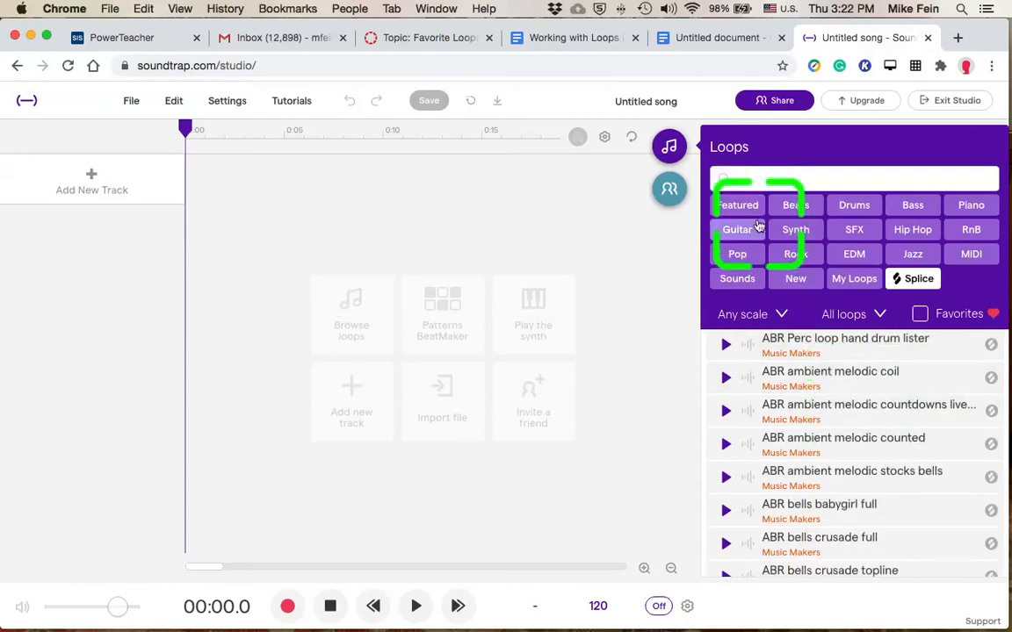
{"action": "left_click", "coordinate": [738, 229]}
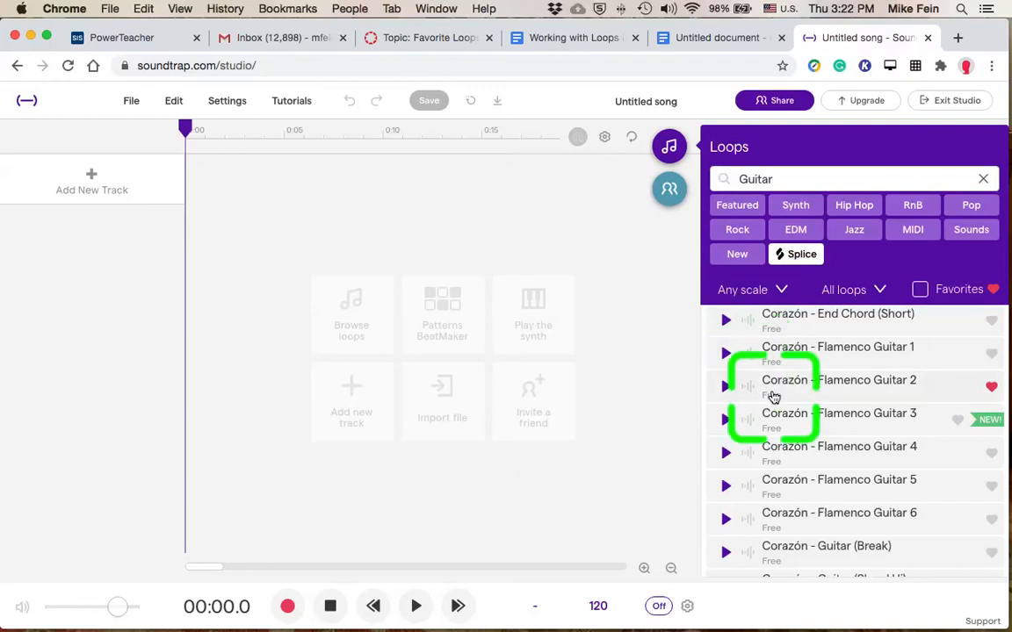
{"action": "left_click", "coordinate": [920, 289]}
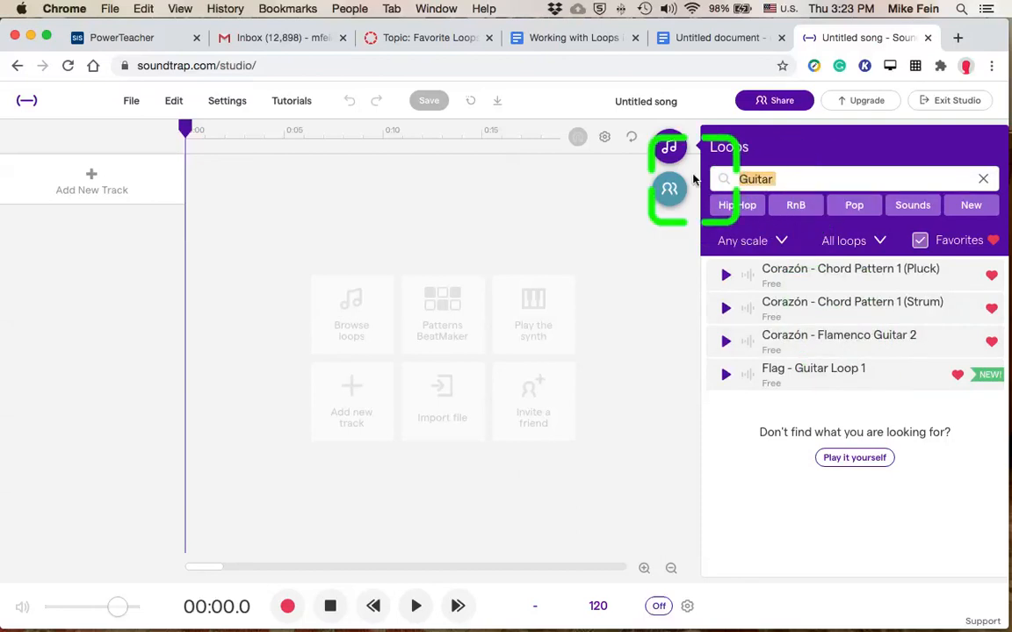
Search 'flag guitar loop 1', then clear the search with Favorites still on
{"action": "type", "text": "flag guitar loop"}
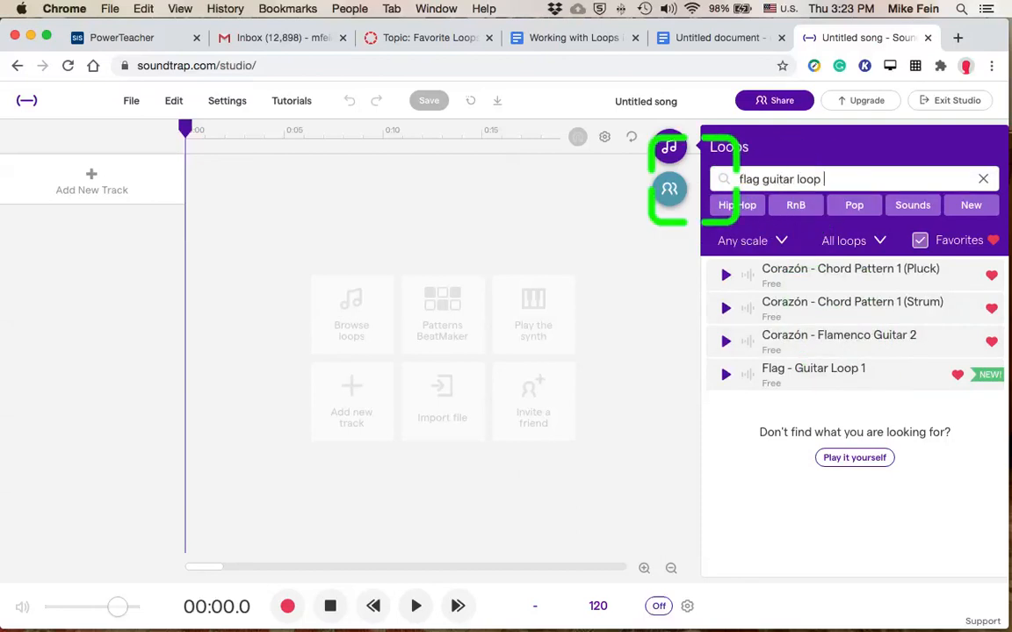
{"action": "type", "text": "1"}
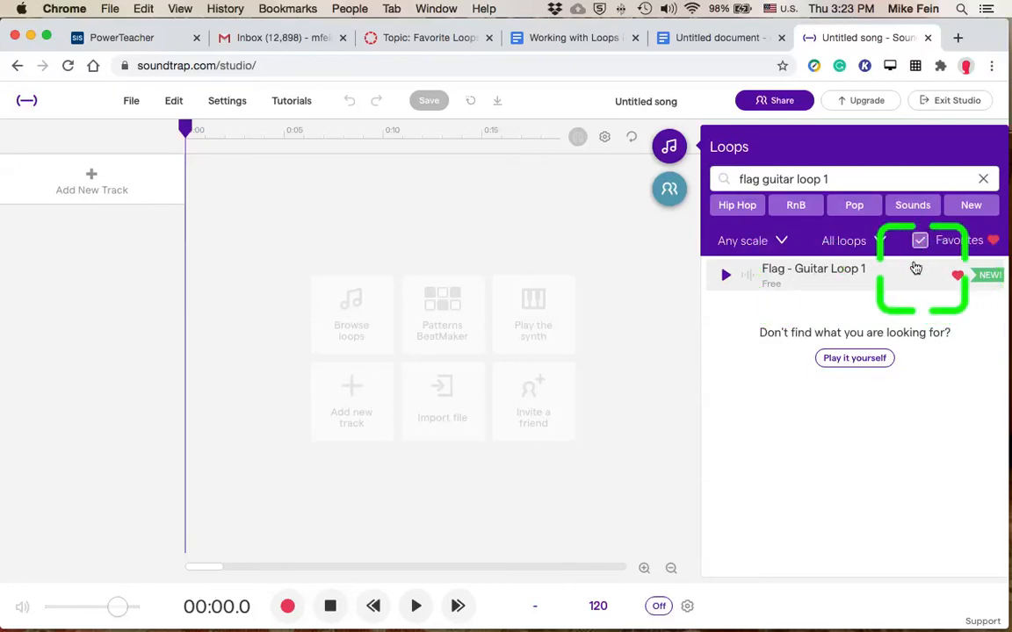
{"action": "left_click", "coordinate": [983, 179]}
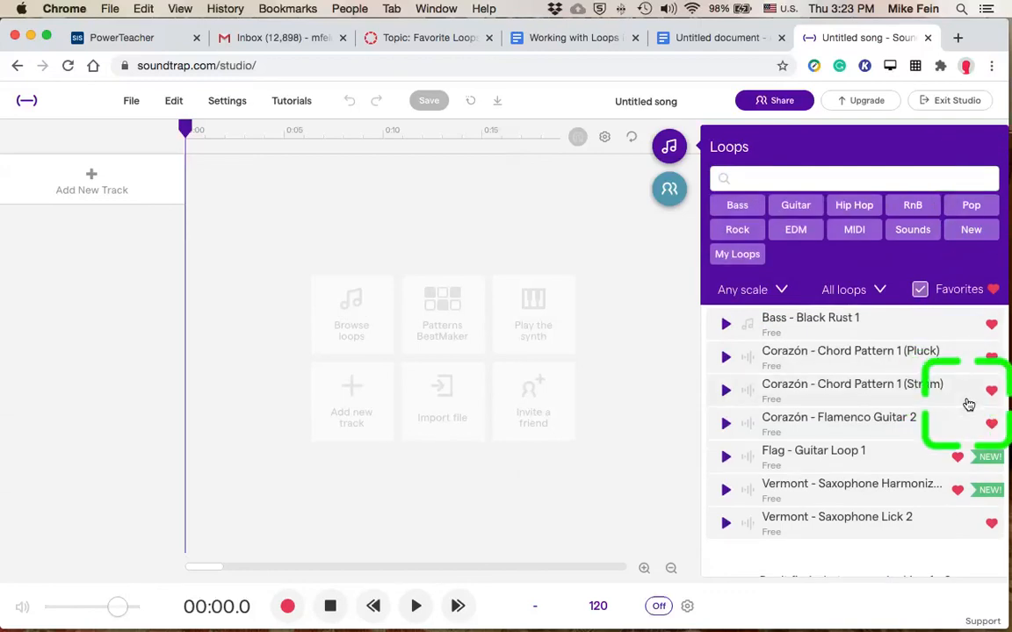